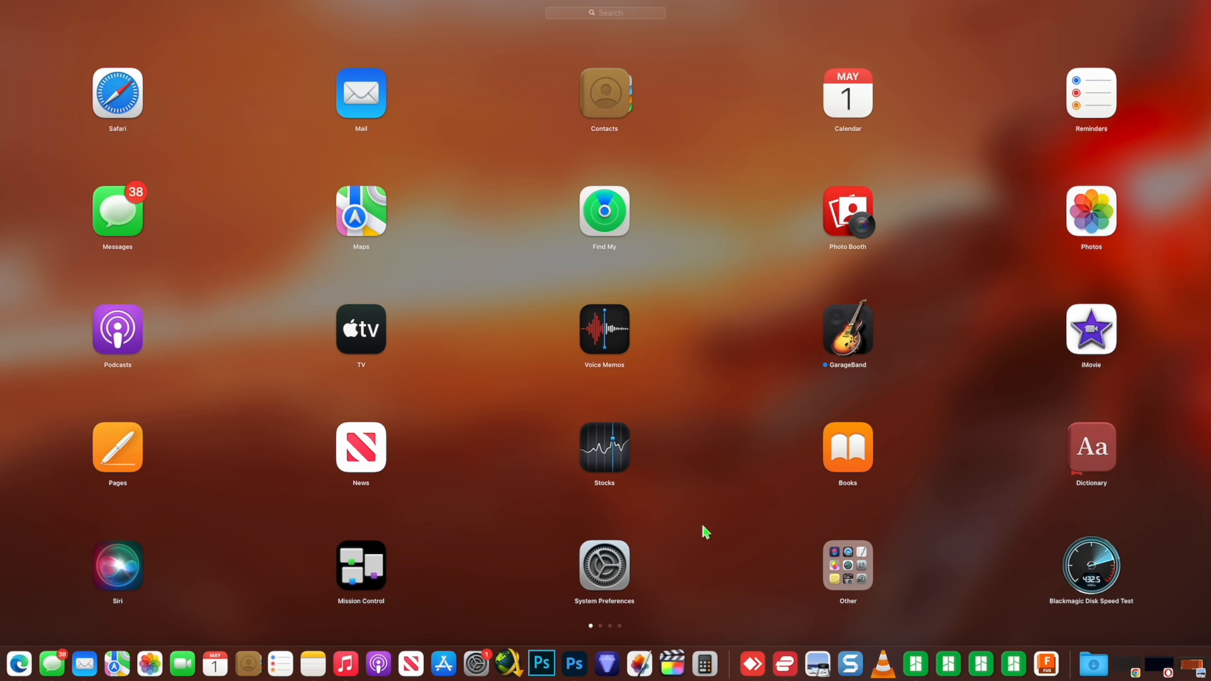
Step: Launch Blackmagic Disk Speed Test from Launchpad so both gauges read 0.0 MB/s
left_click(1089, 569)
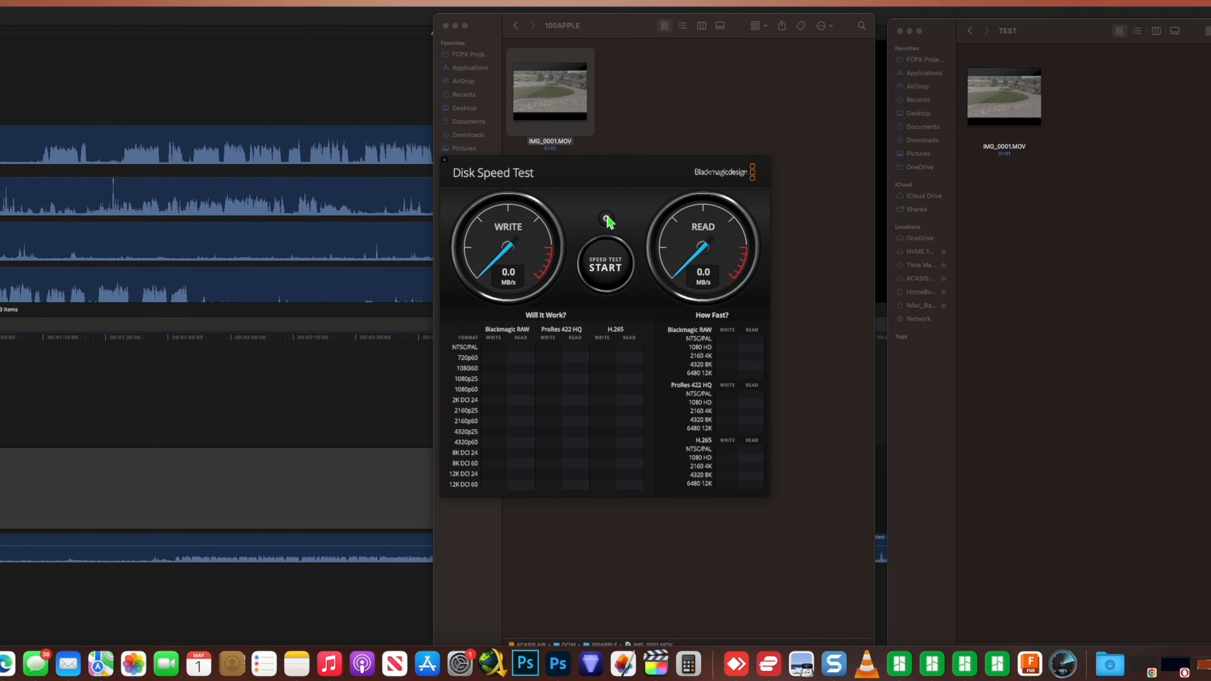
left_click(606, 217)
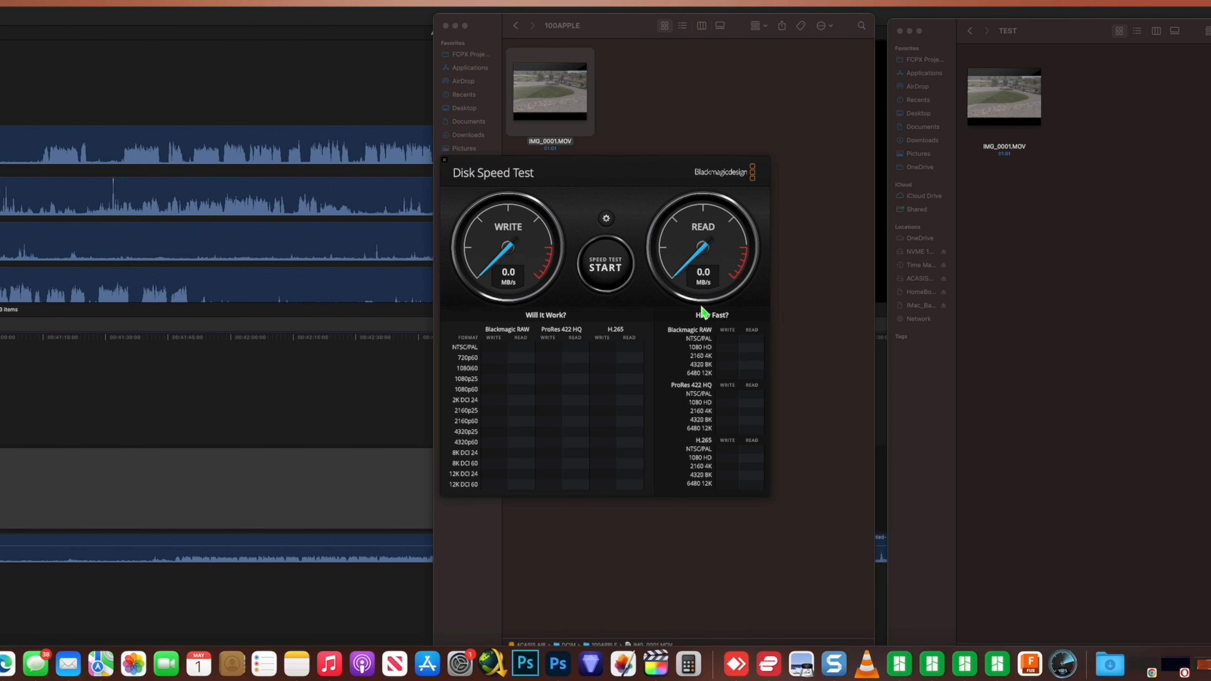
Step: Run the speed test to about 995 MB/s write and 857 MB/s read, then stop it
left_click(605, 265)
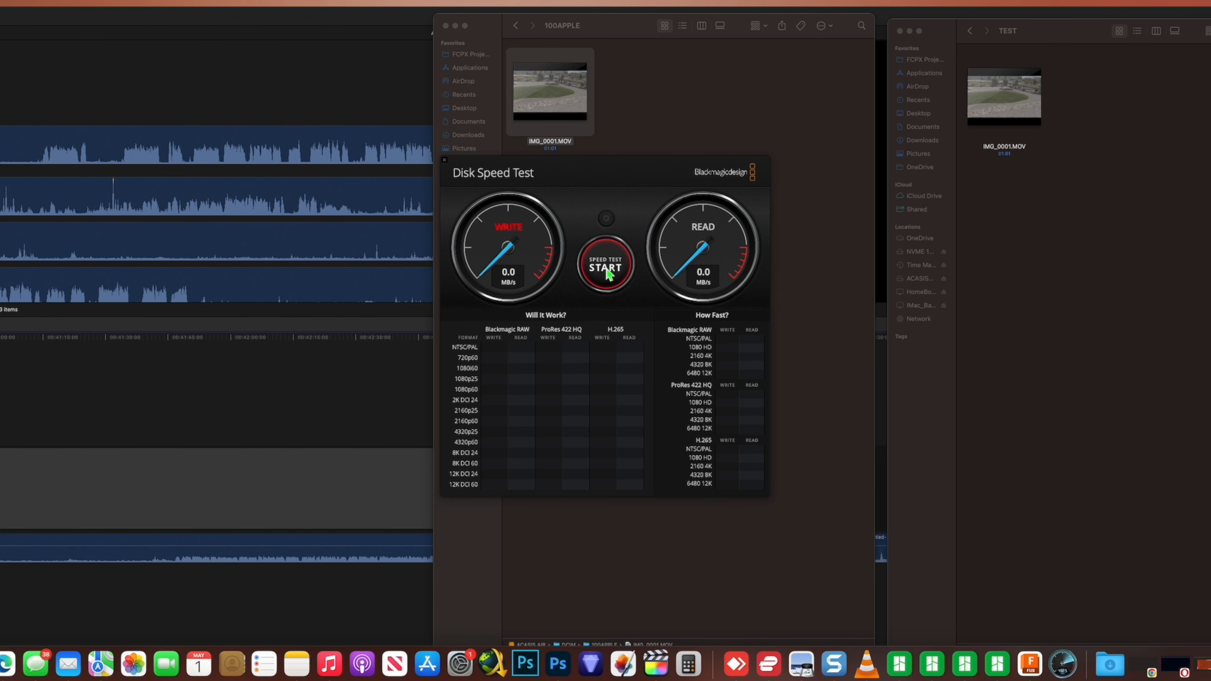
left_click(606, 265)
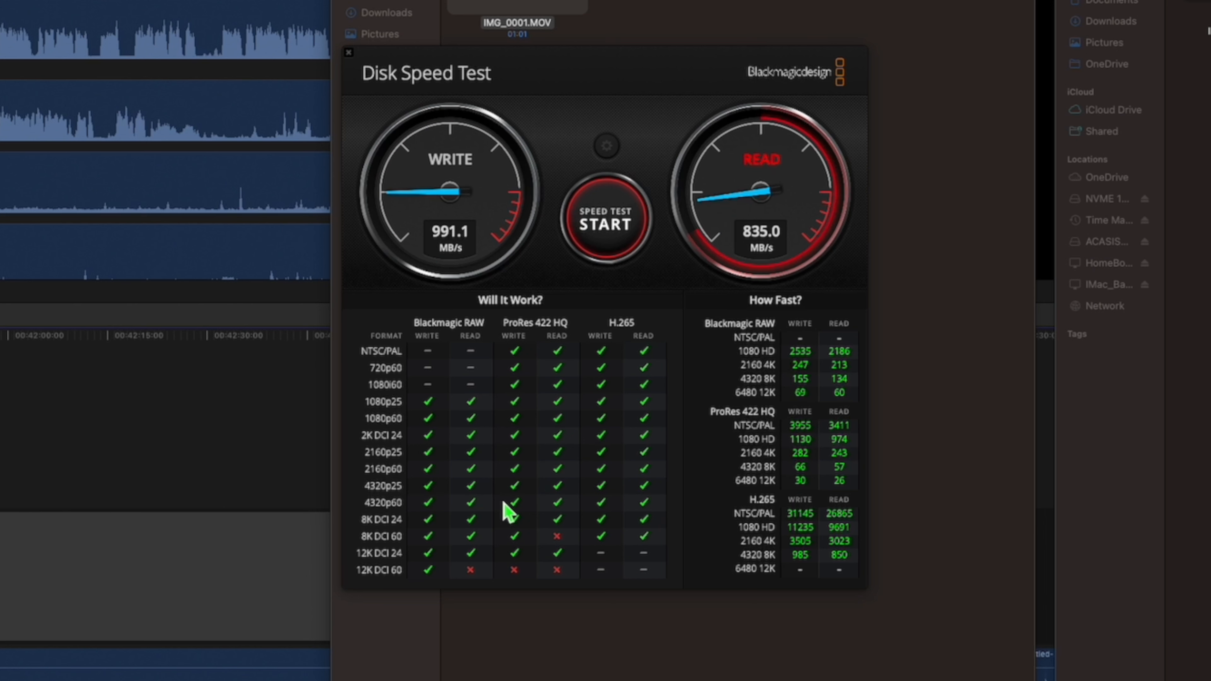
mouse_move(485, 527)
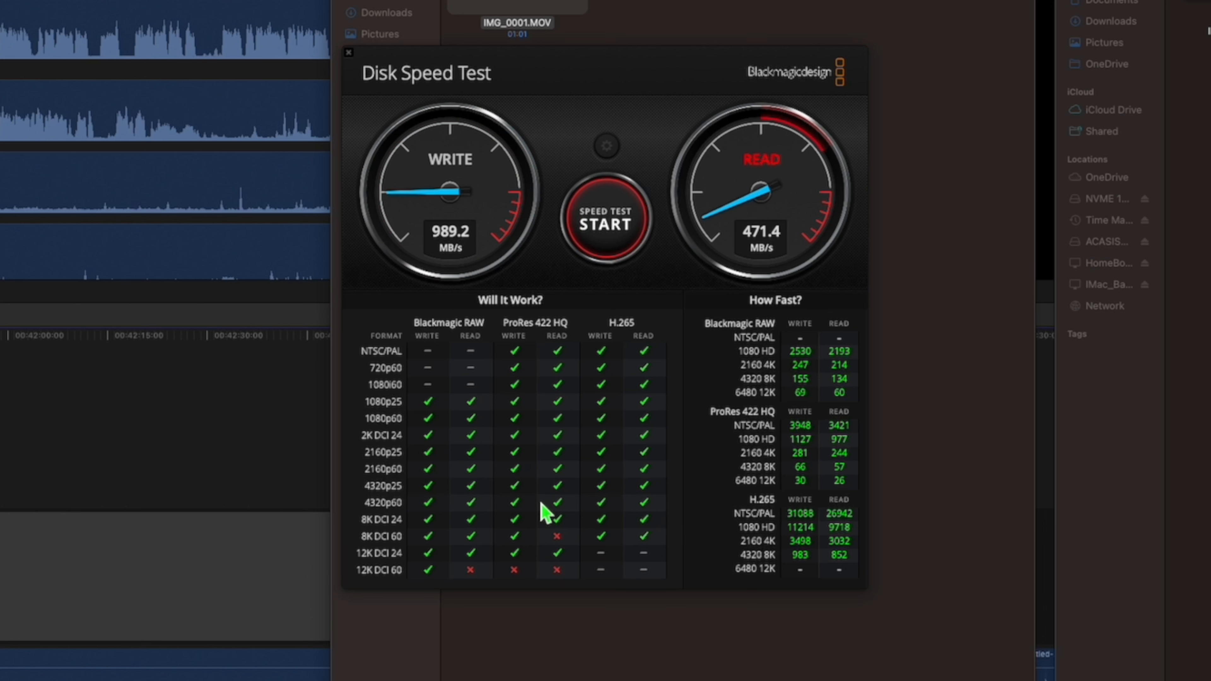
left_click(605, 218)
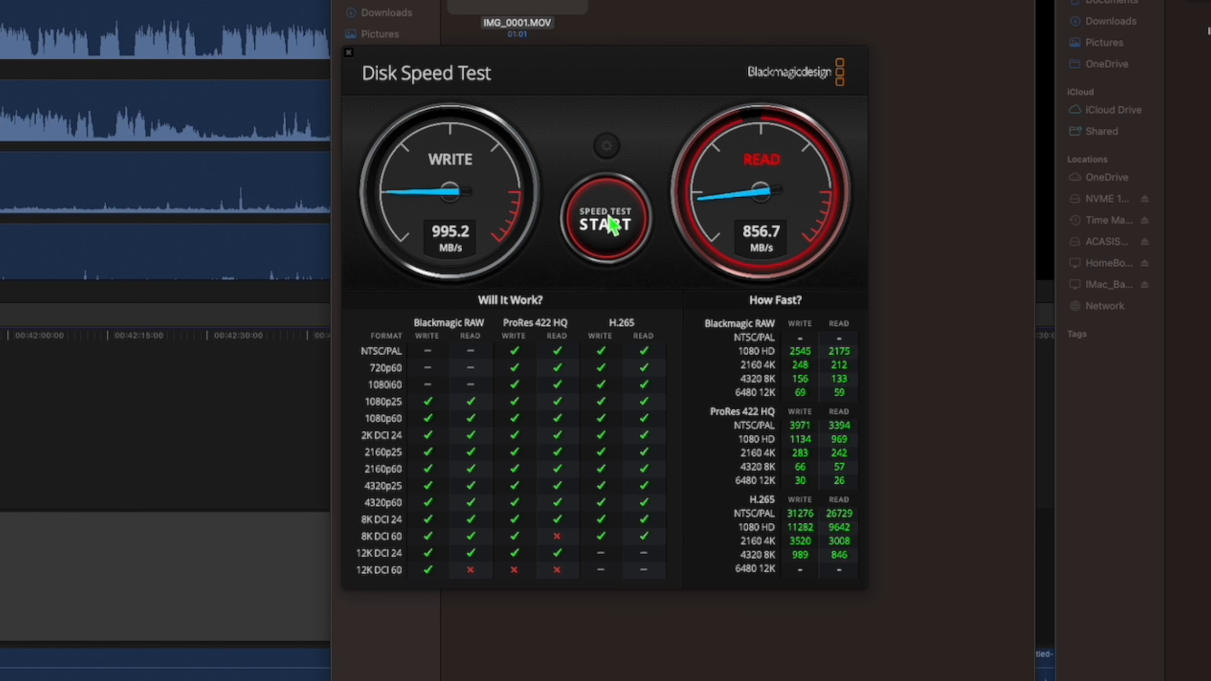
left_click(604, 224)
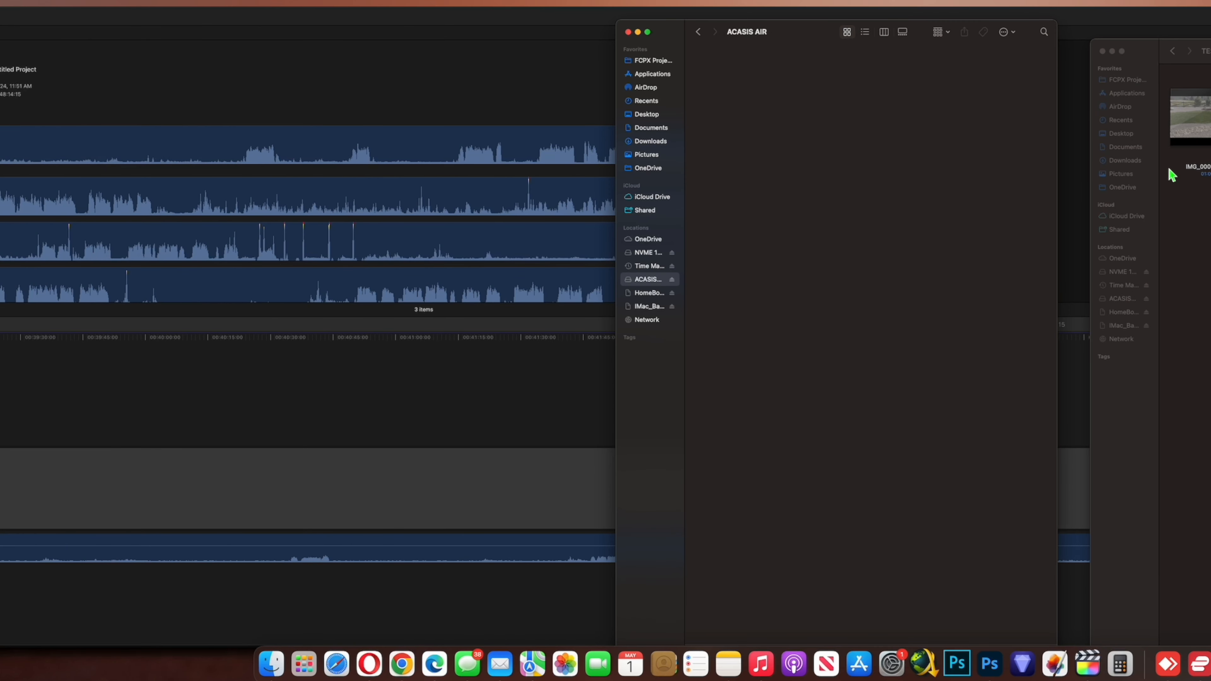
mouse_move(1206, 137)
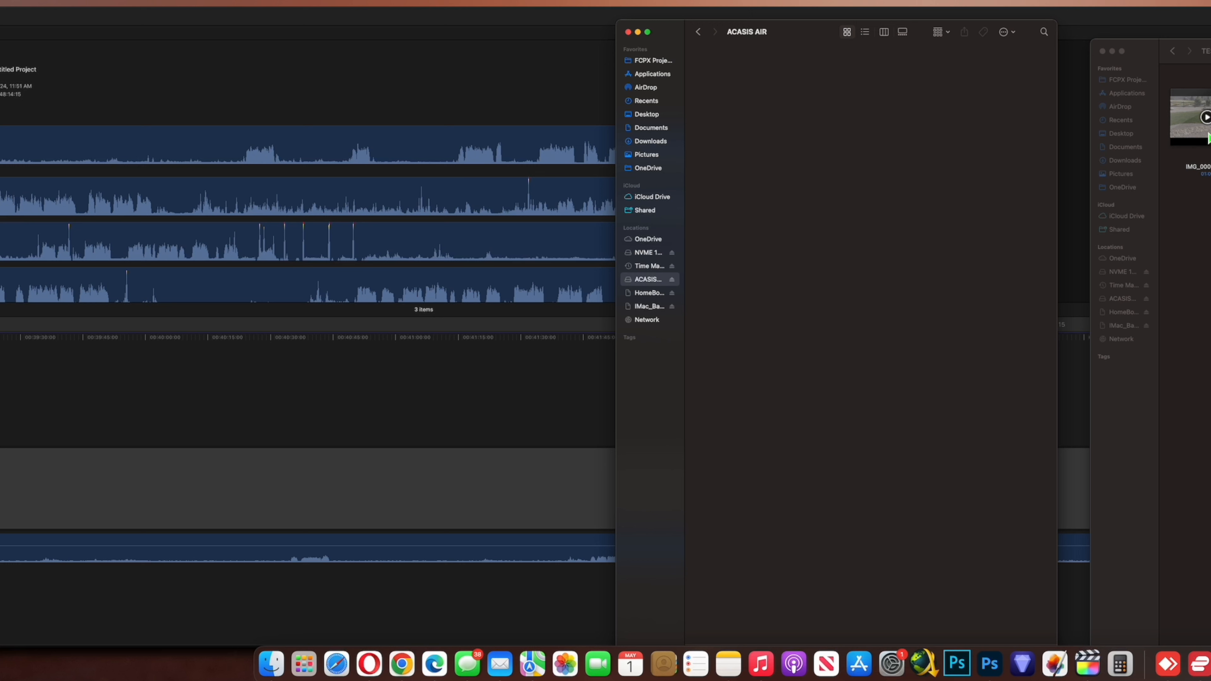
mouse_move(1182, 130)
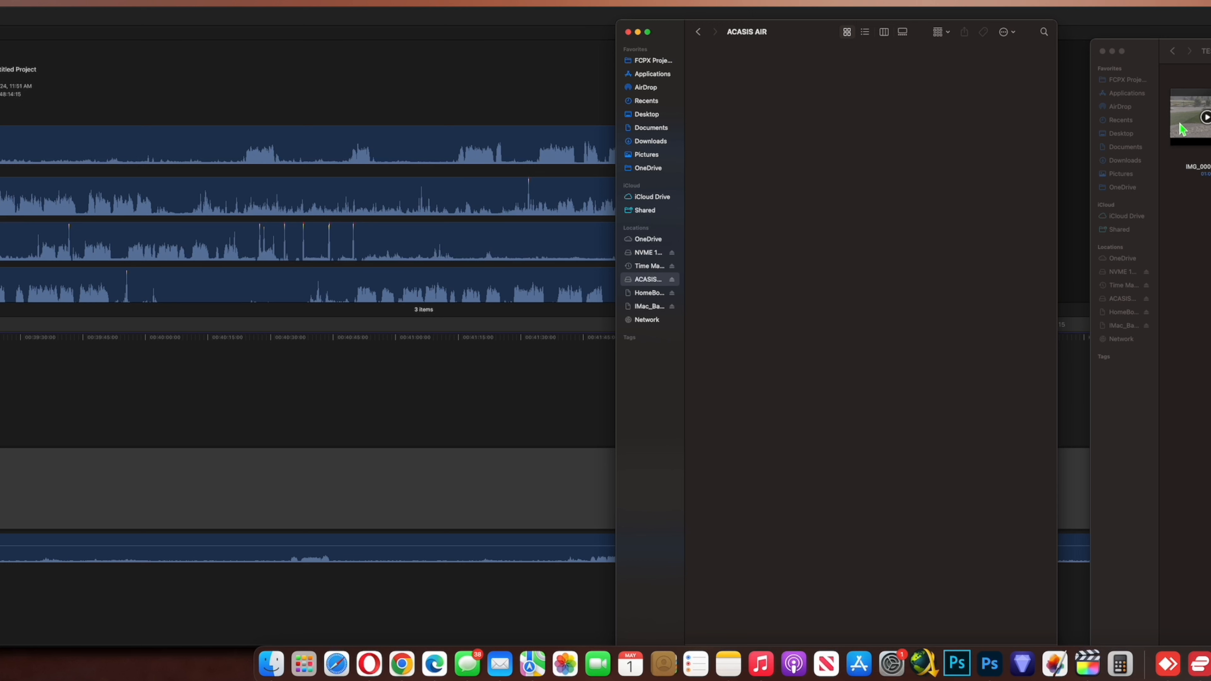
mouse_move(841, 191)
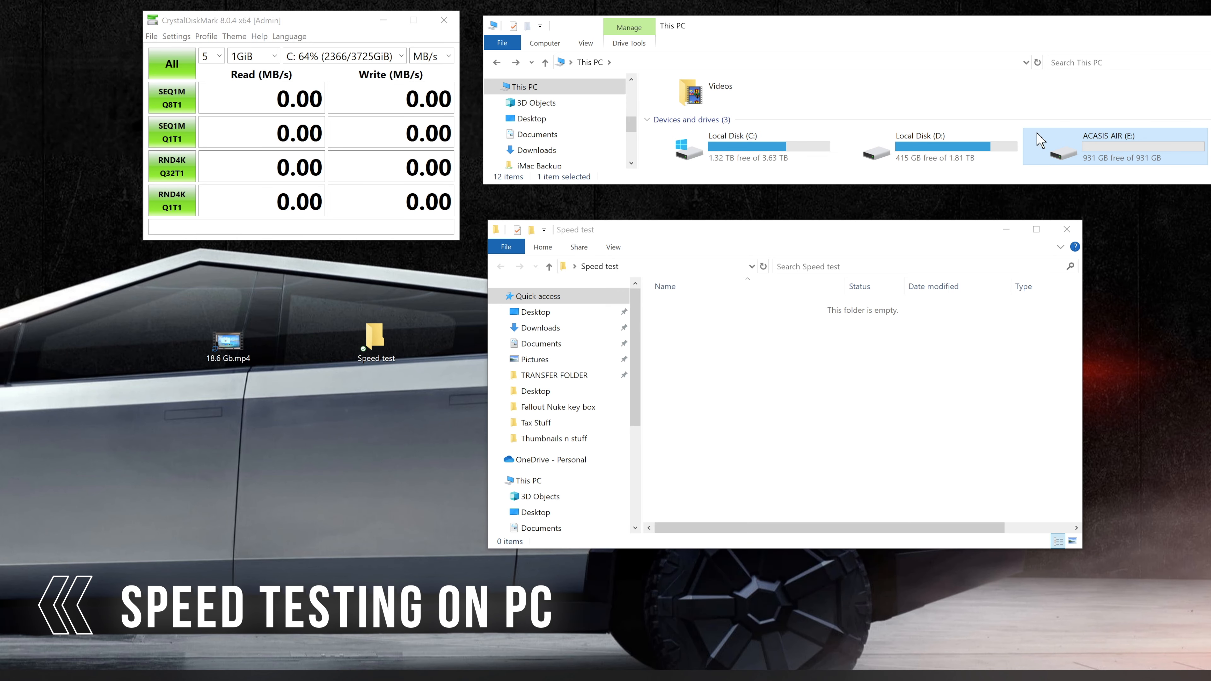
mouse_move(1097, 151)
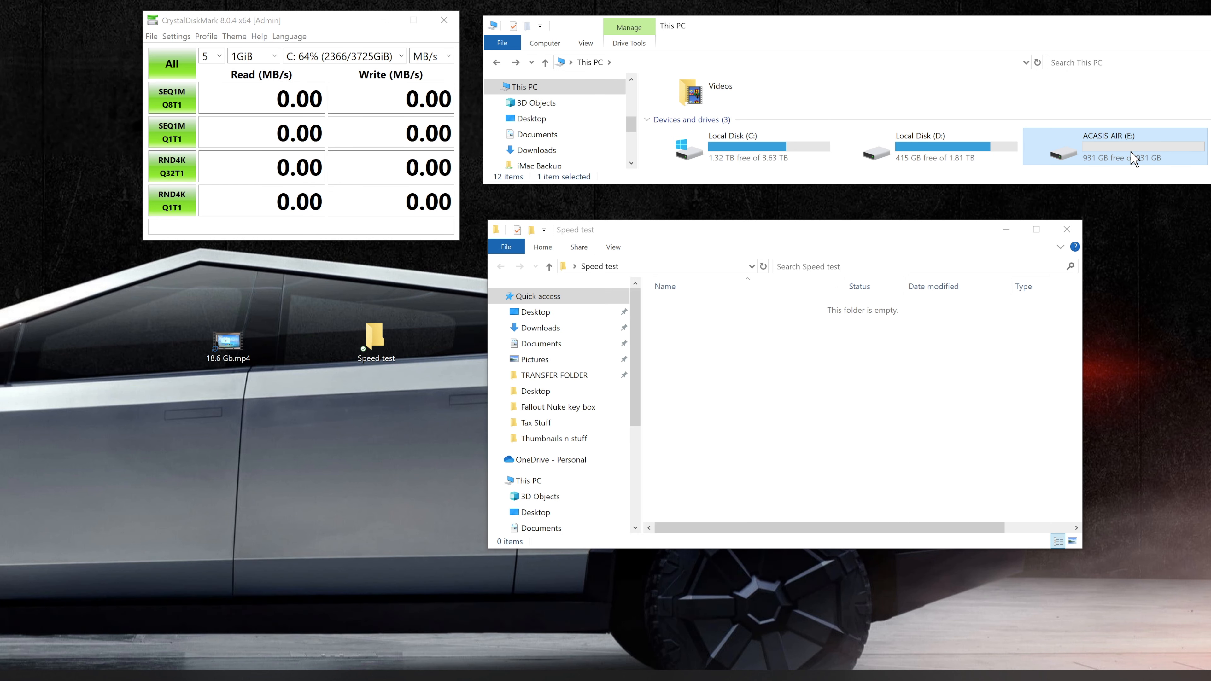
mouse_move(1133, 148)
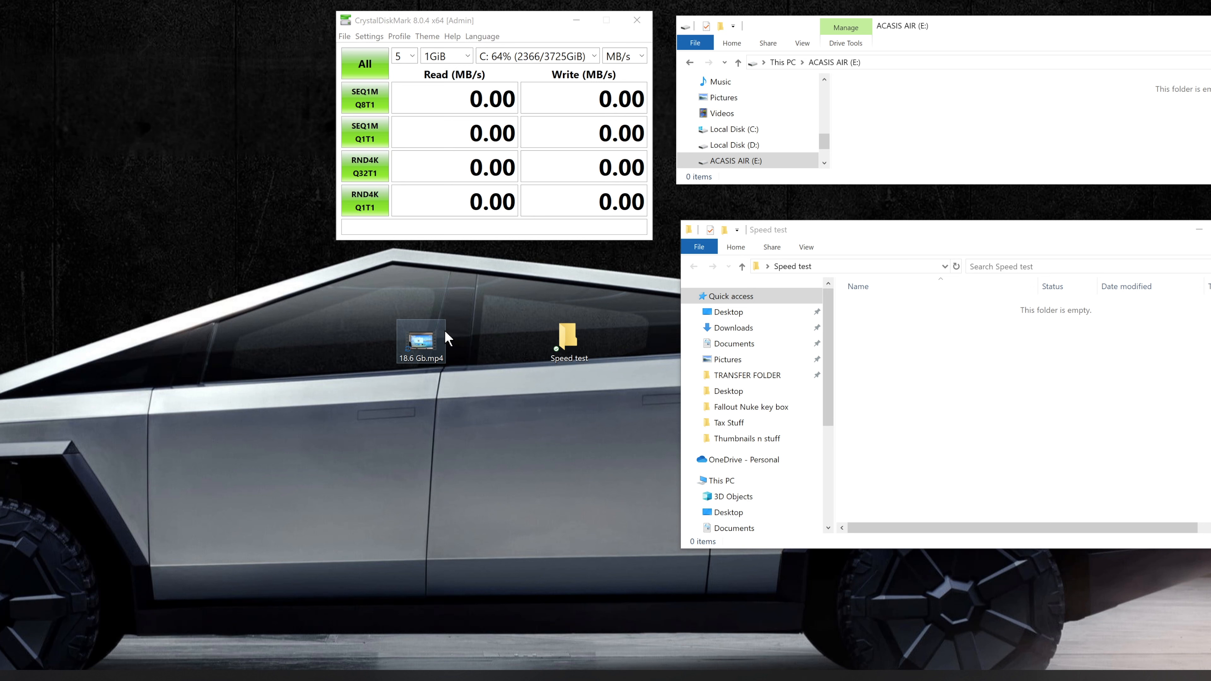
mouse_move(433, 347)
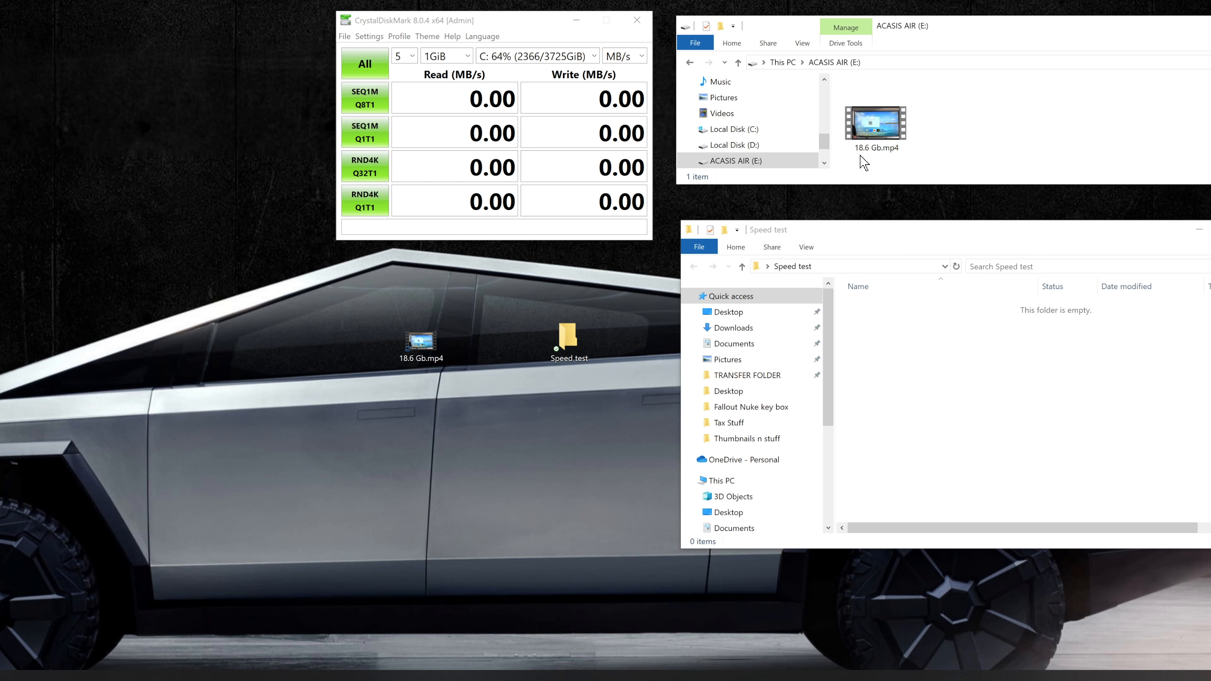
mouse_move(936, 109)
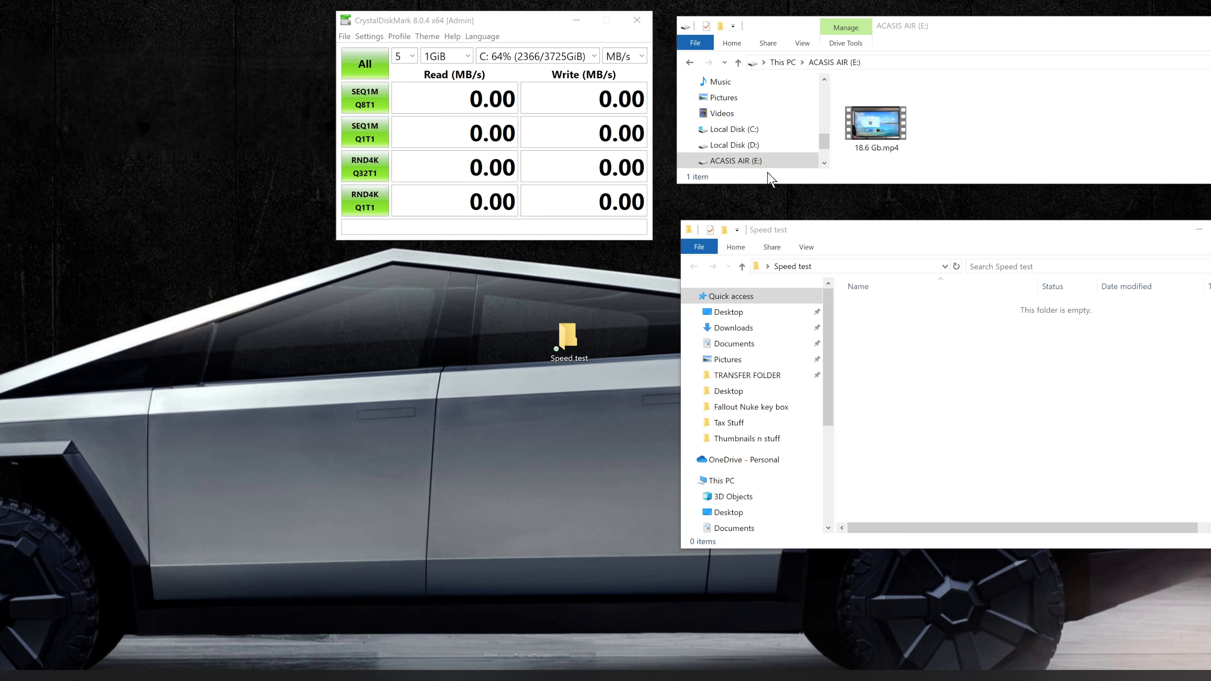
Step: Copy 18.6 Gb.mp4 from the desktop into the ACASIS AIR (E:) drive window
left_click(874, 120)
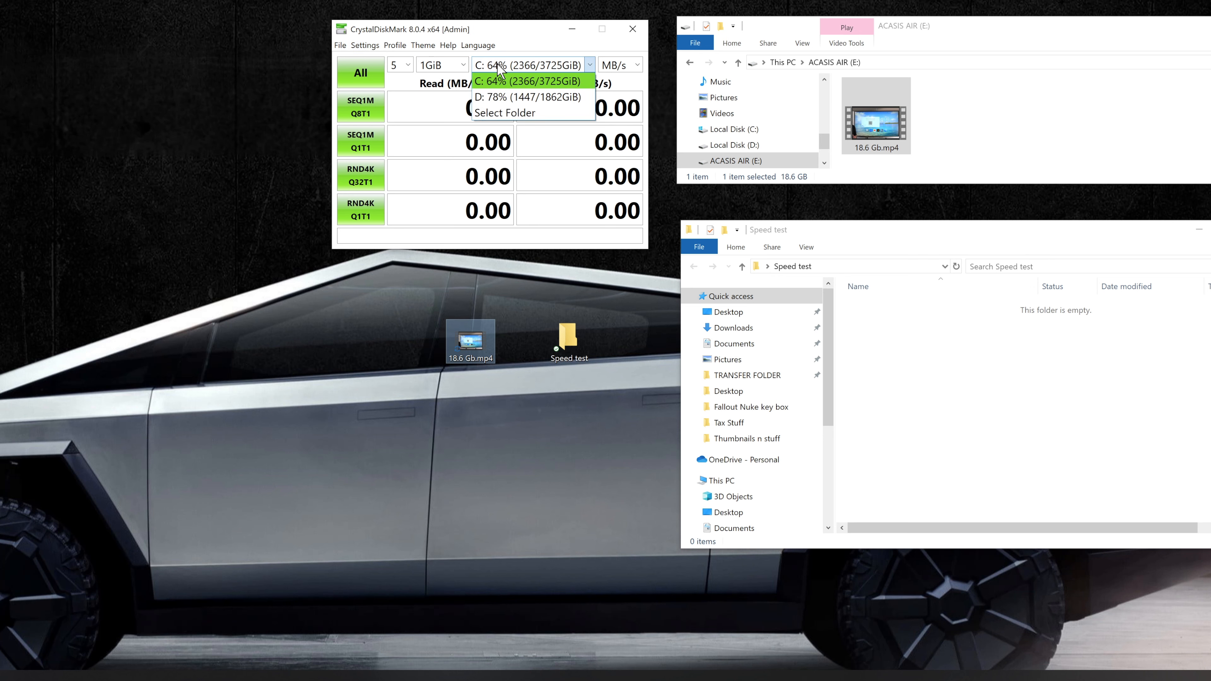
mouse_move(537, 113)
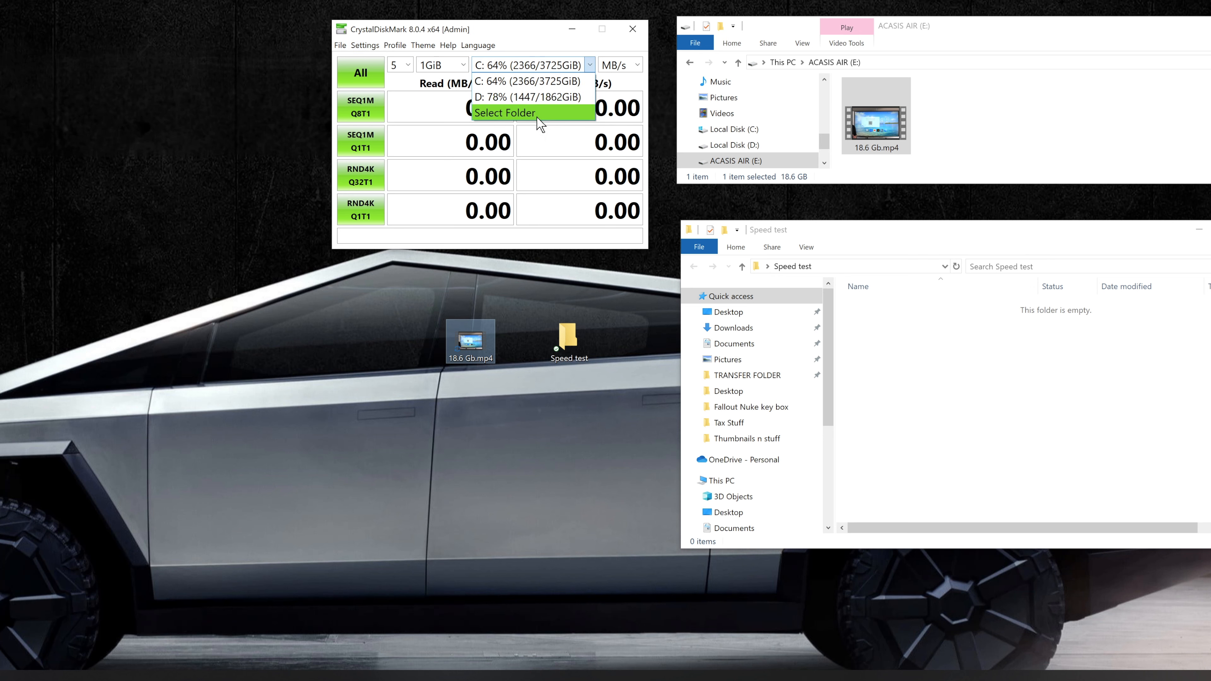
Step: Set the ACASIS drive as a custom test folder and run all four CrystalDiskMark benchmarks
left_click(504, 113)
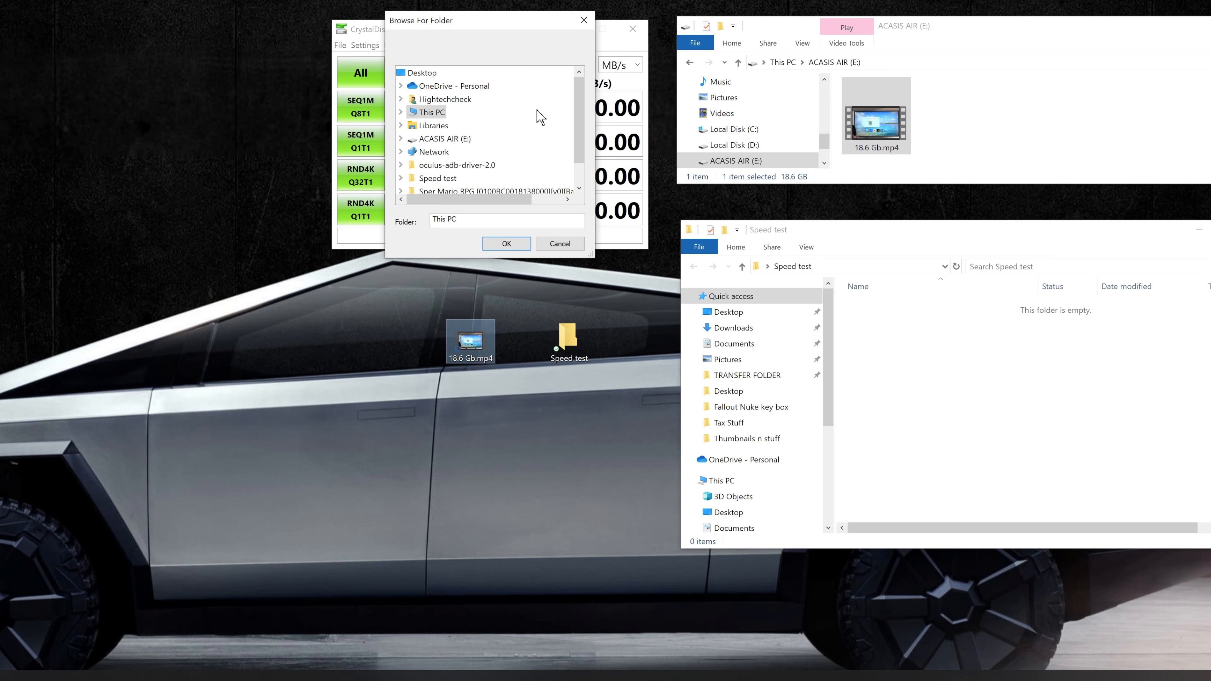
left_click(445, 138)
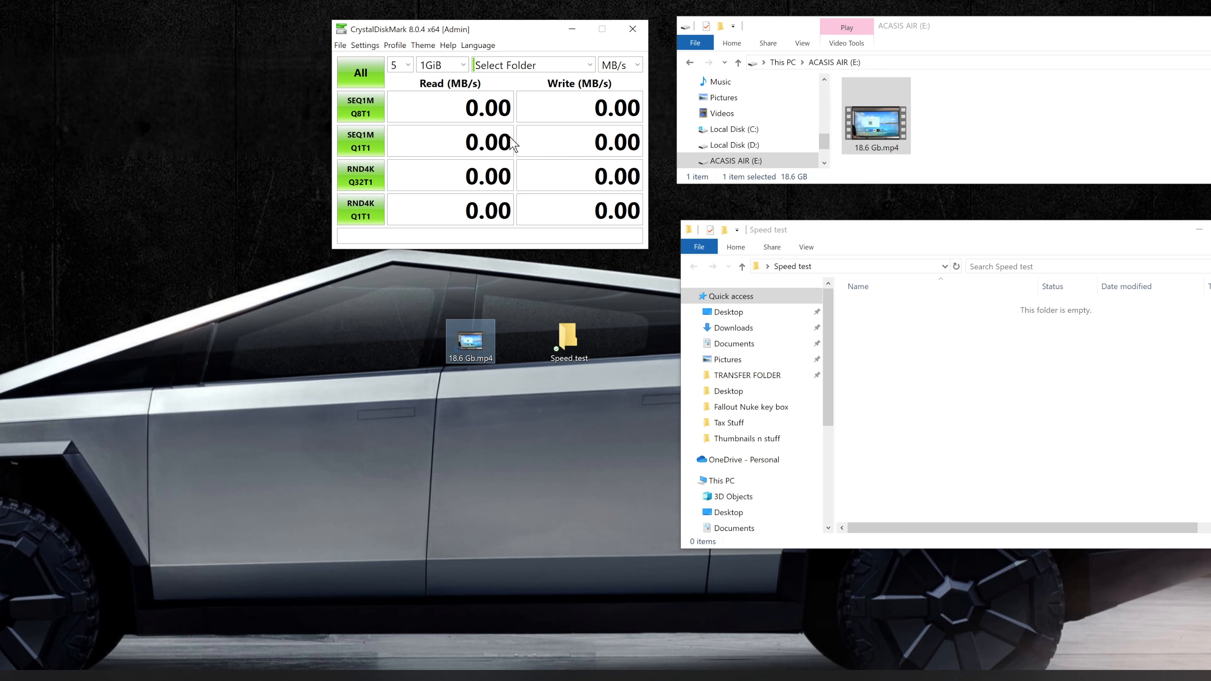
left_click(361, 72)
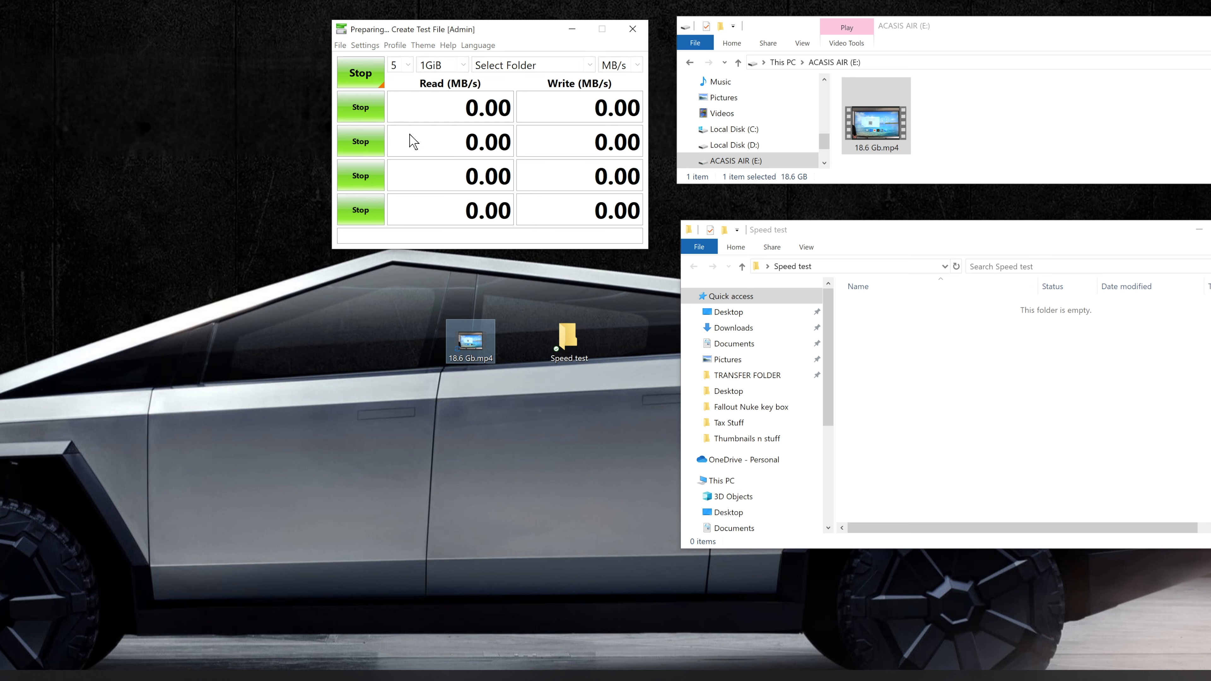